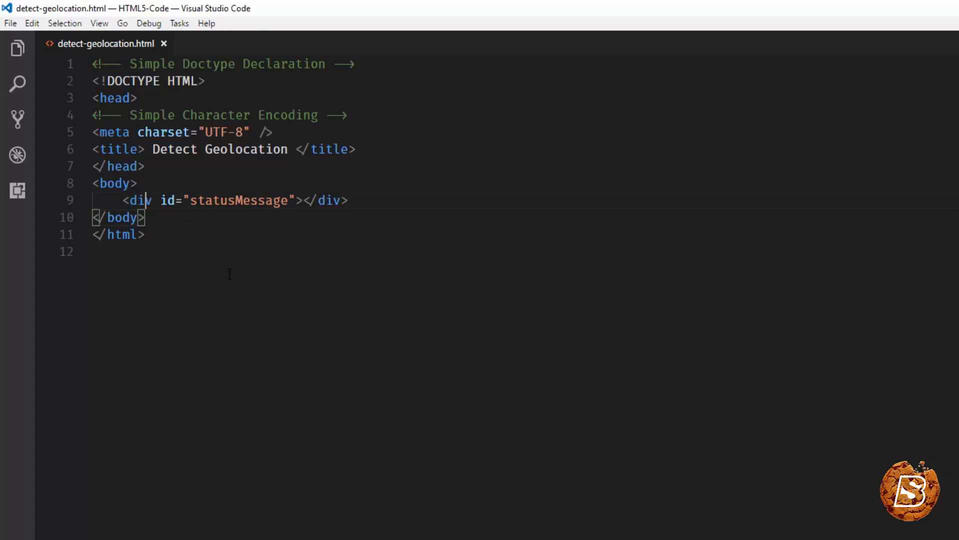
Step: Insert a <script> block below the statusMessage div, with a blank line between the tags
key("enter")
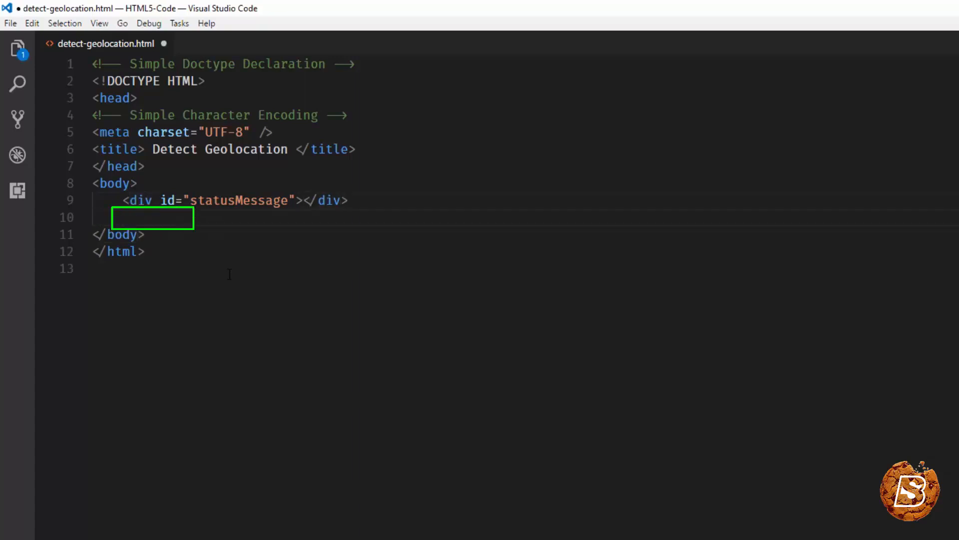
type("<script>")
type("</script>")
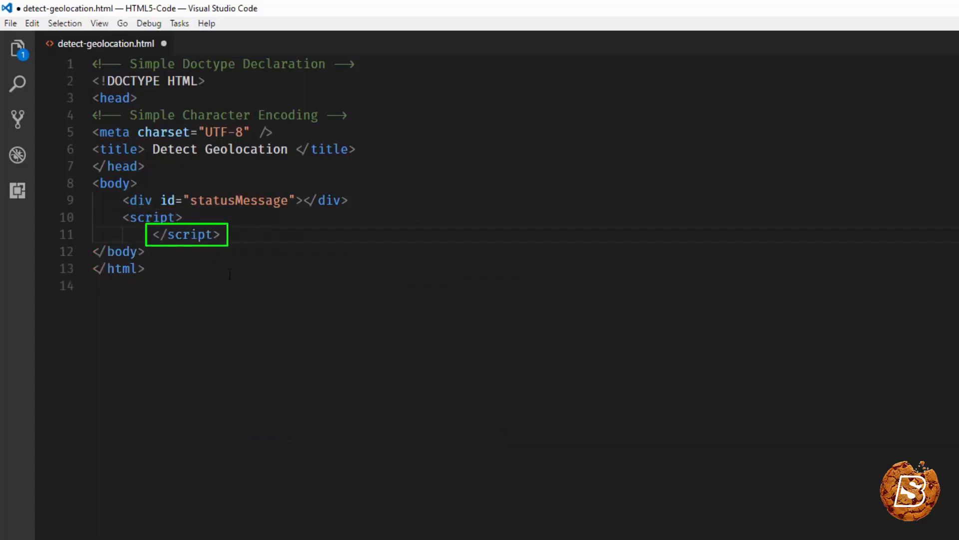
left_click(145, 234)
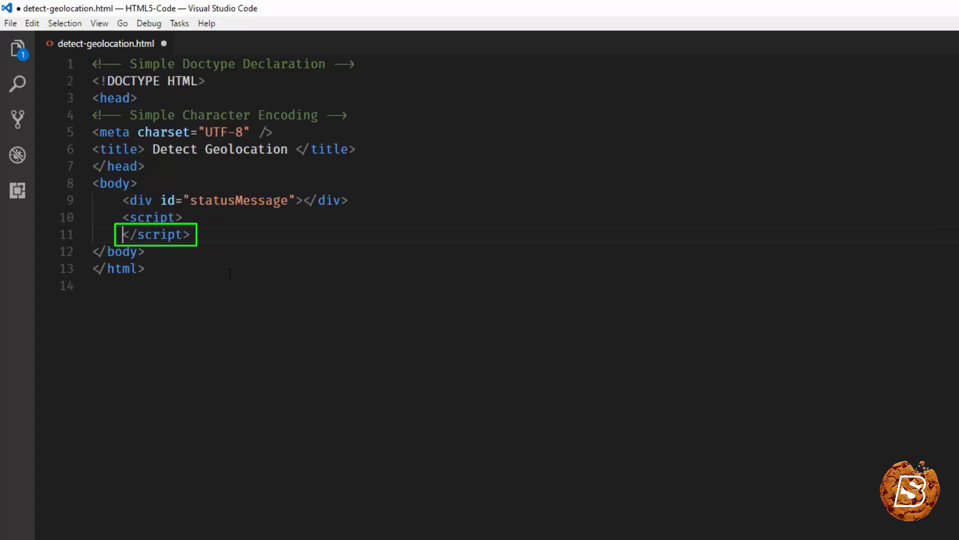
key("Enter")
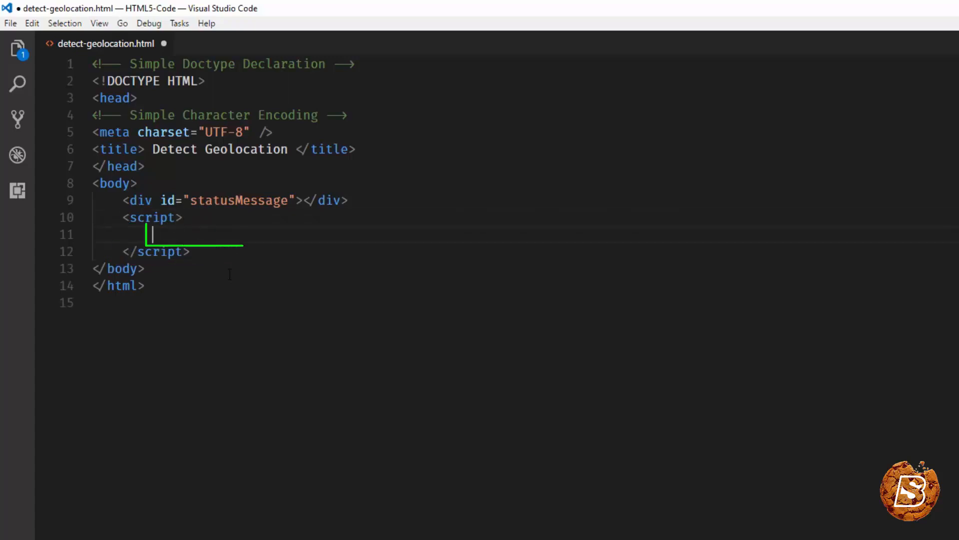
Step: Write function checkGeoLocation() containing an empty try and a catch(e) that returns undefined
type("function")
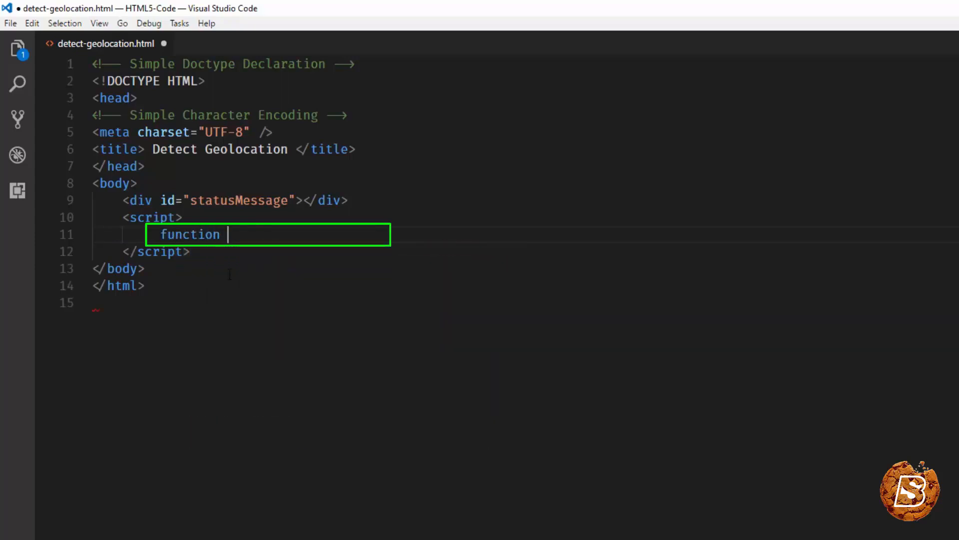
type("checkGe")
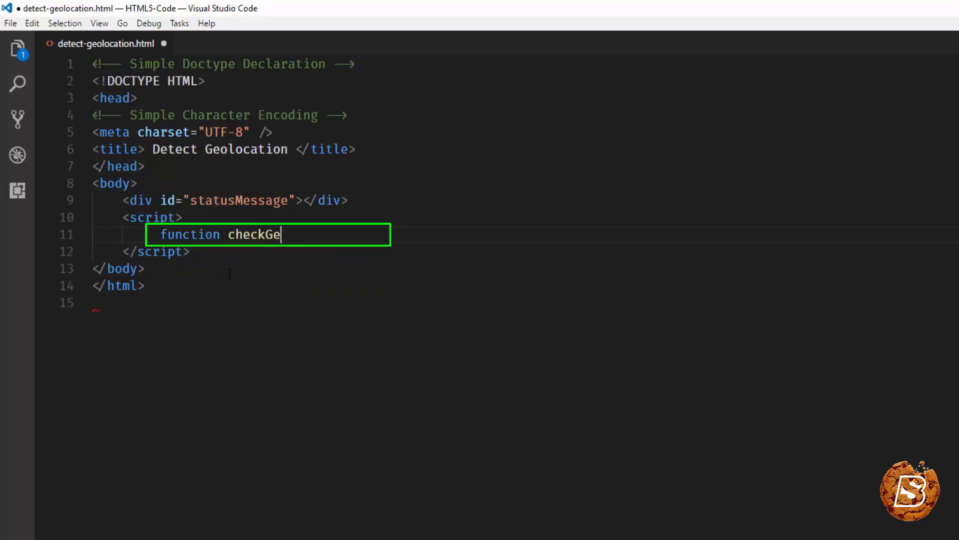
type("oLocati")
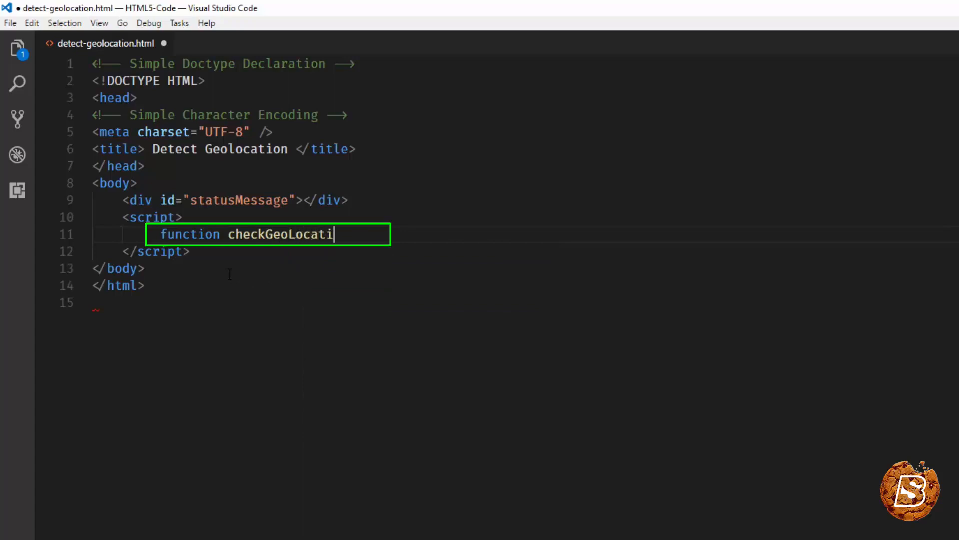
type("on(){")
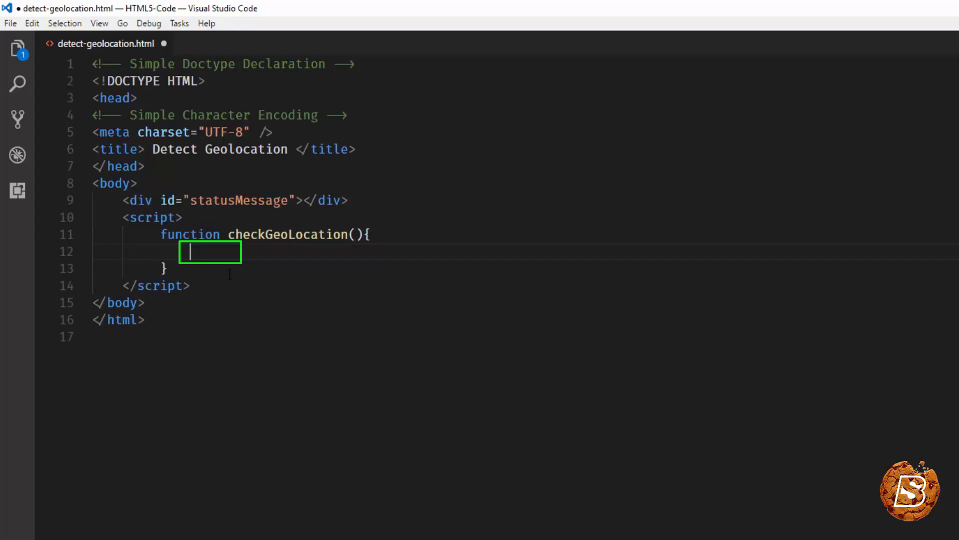
type("try{")
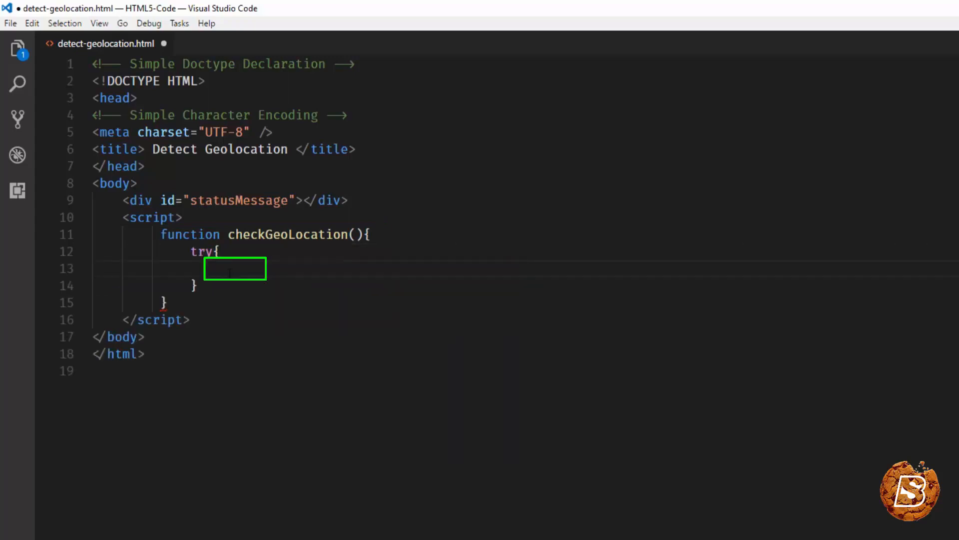
type("} catch(e){")
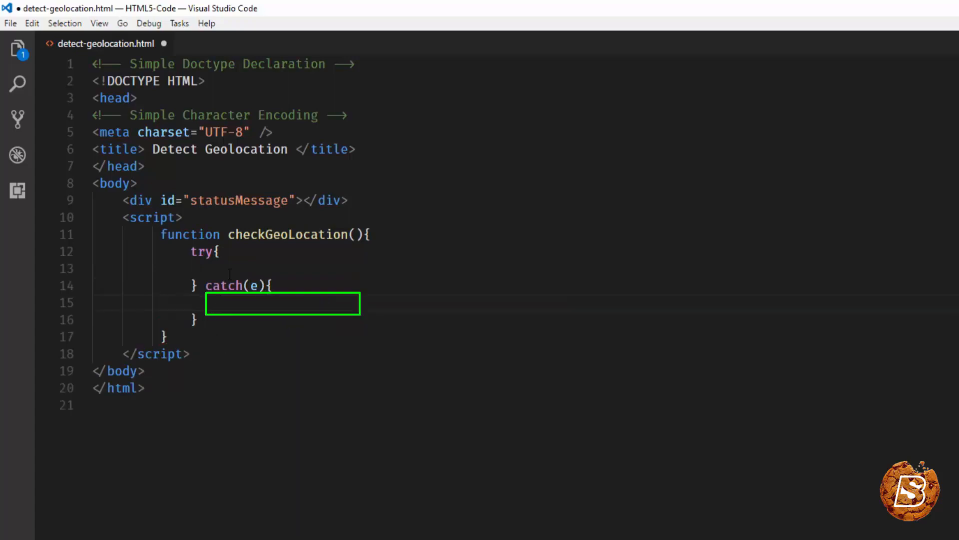
type("return undefine;")
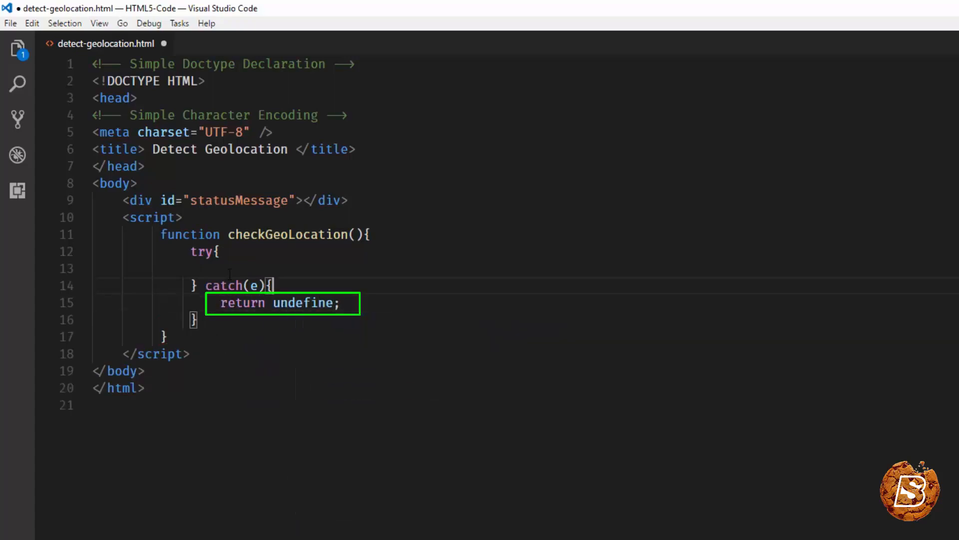
type("d")
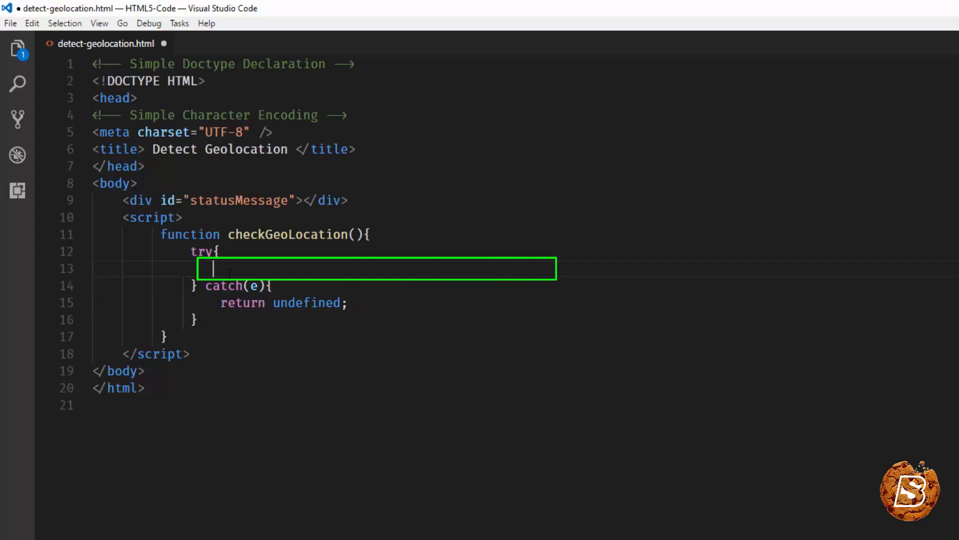
Step: Inside try, add if(!!navigator.geolocation) and begin its return statement
type("if(")
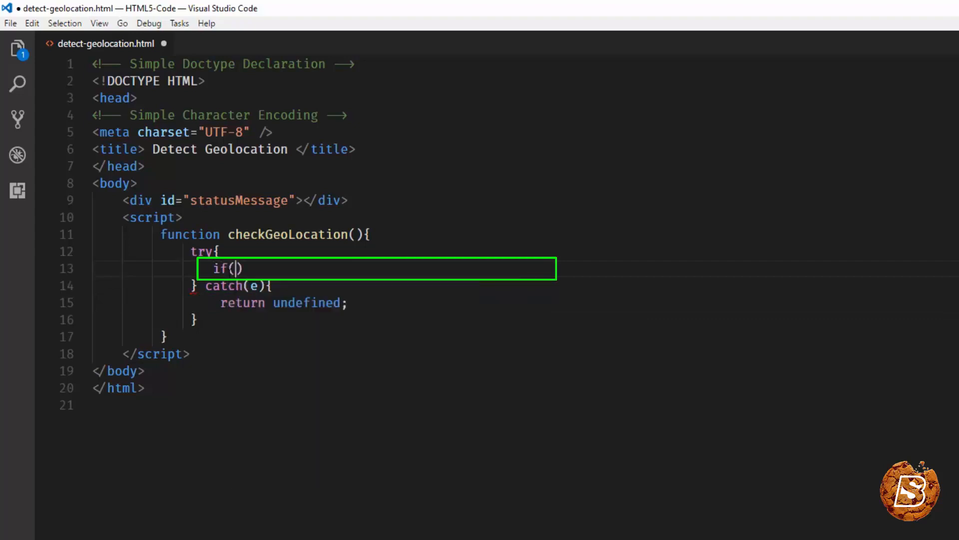
type("!!")
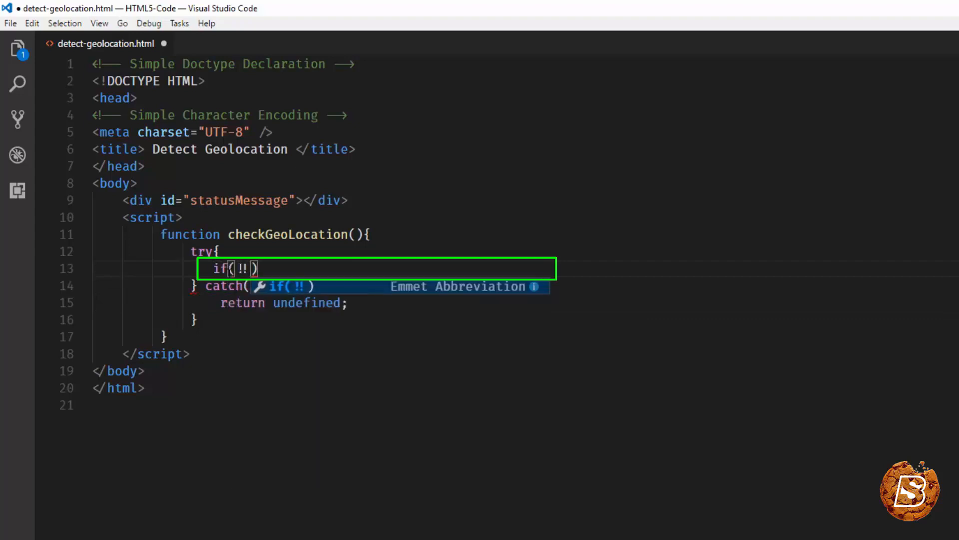
type("navigator")
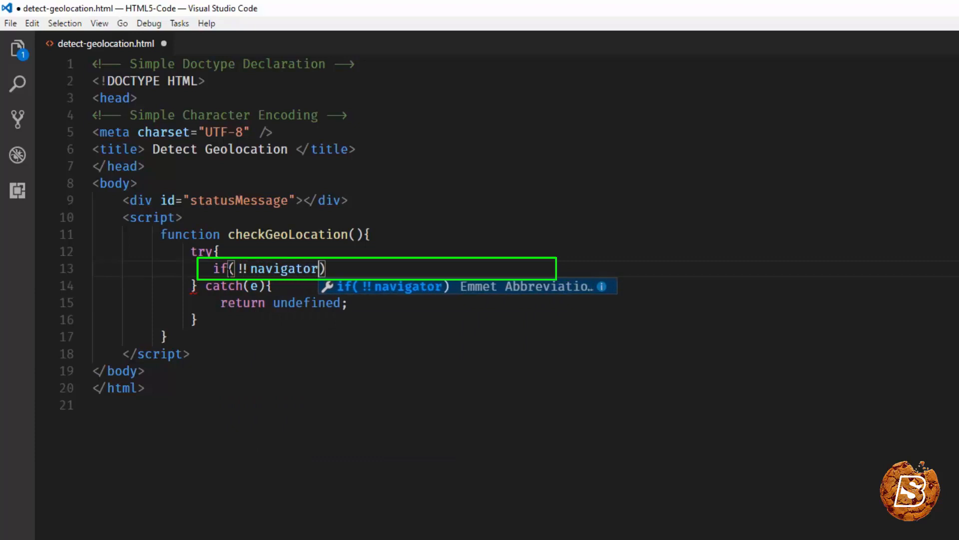
type(".geoloca")
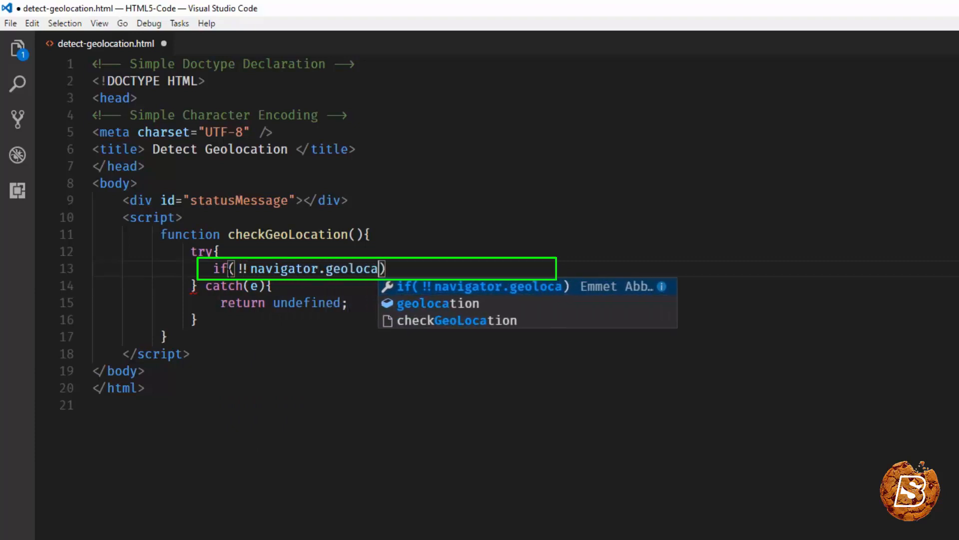
type("tion")
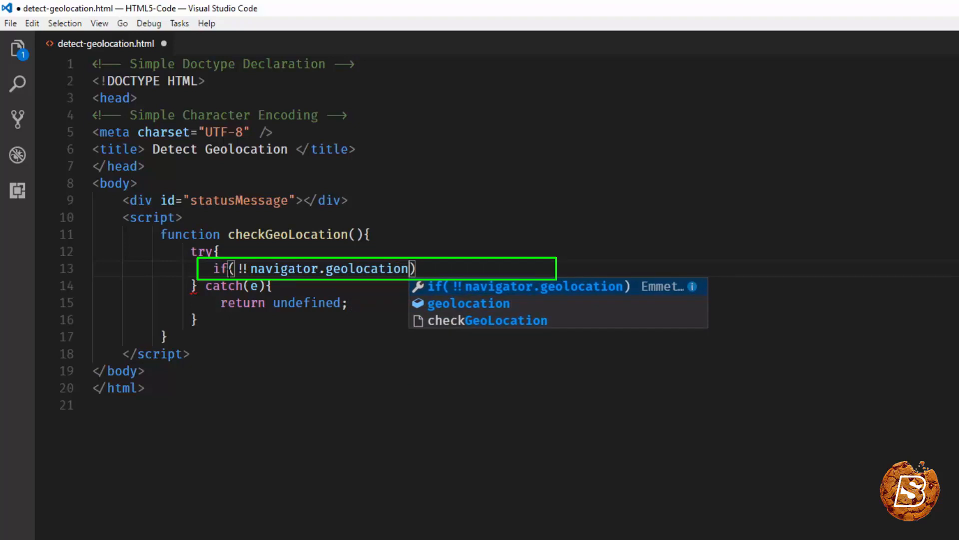
type("return navigator.geolocation;")
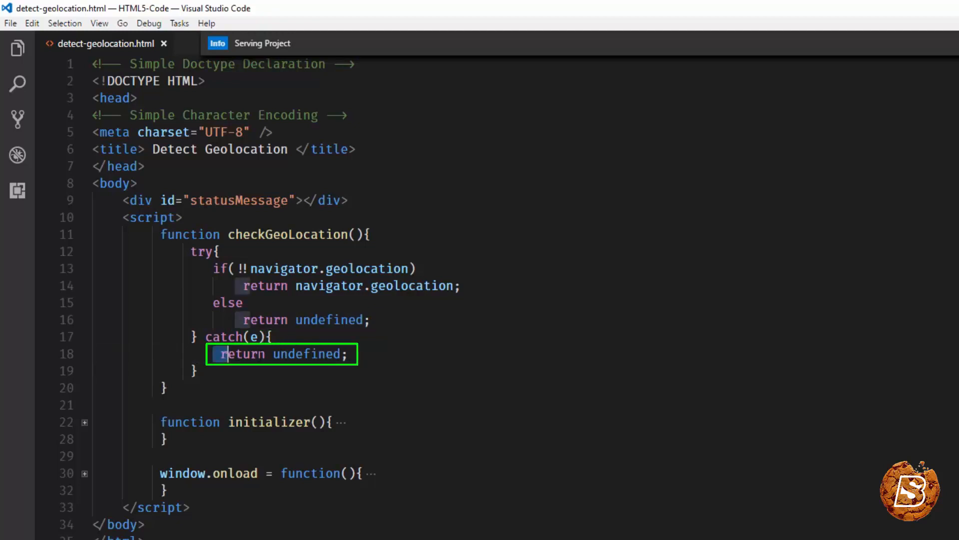
Step: Select the catch block's return and expand the initializer function writing Geo Location API support status
double_click(281, 354)
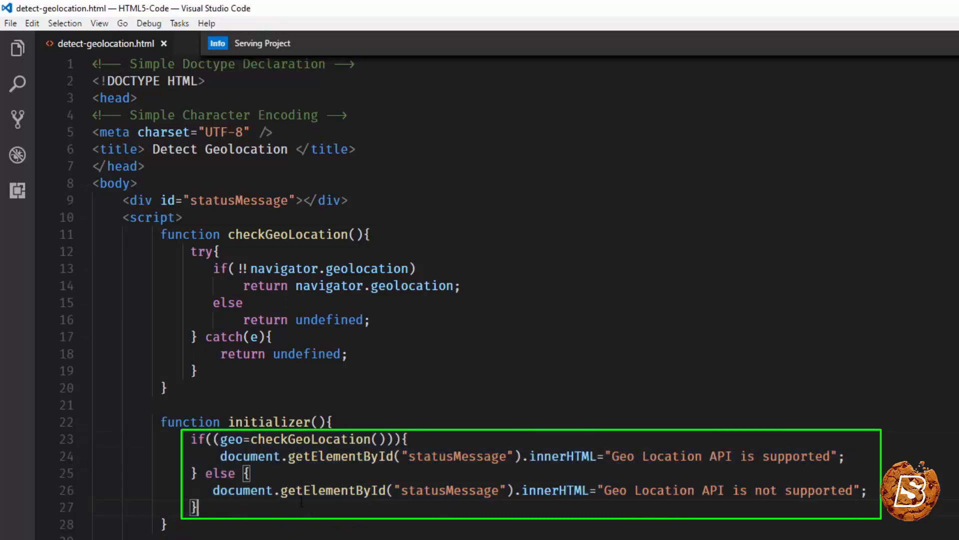
double_click(311, 439)
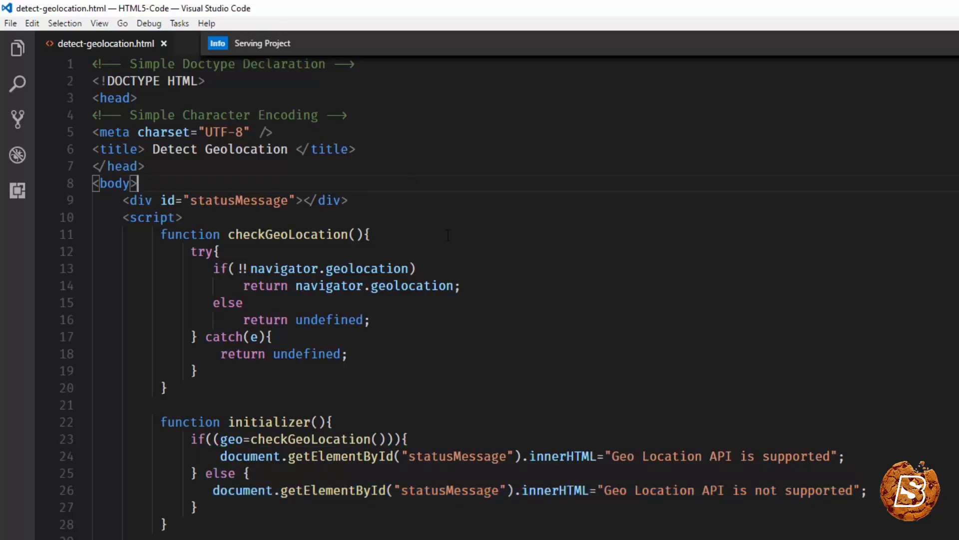
mouse_move(521, 261)
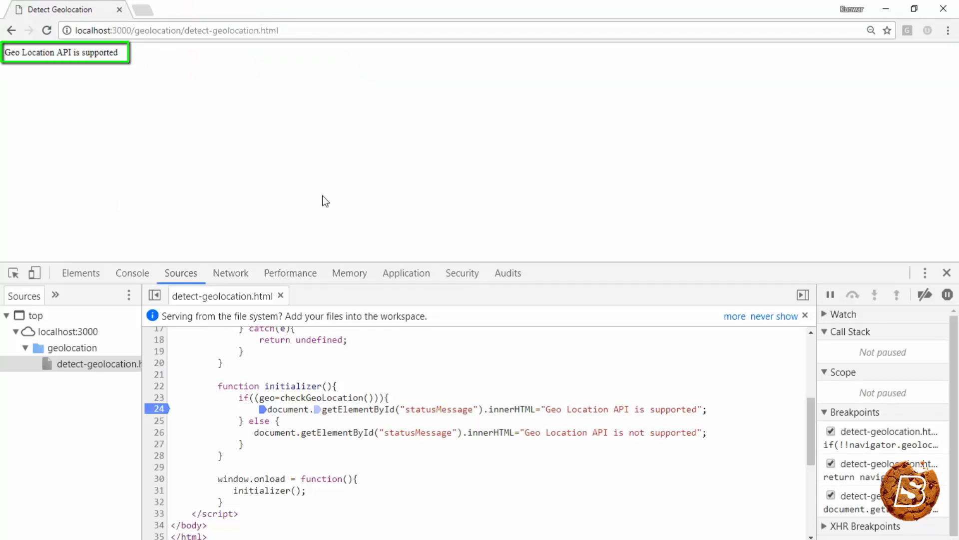
left_click(46, 30)
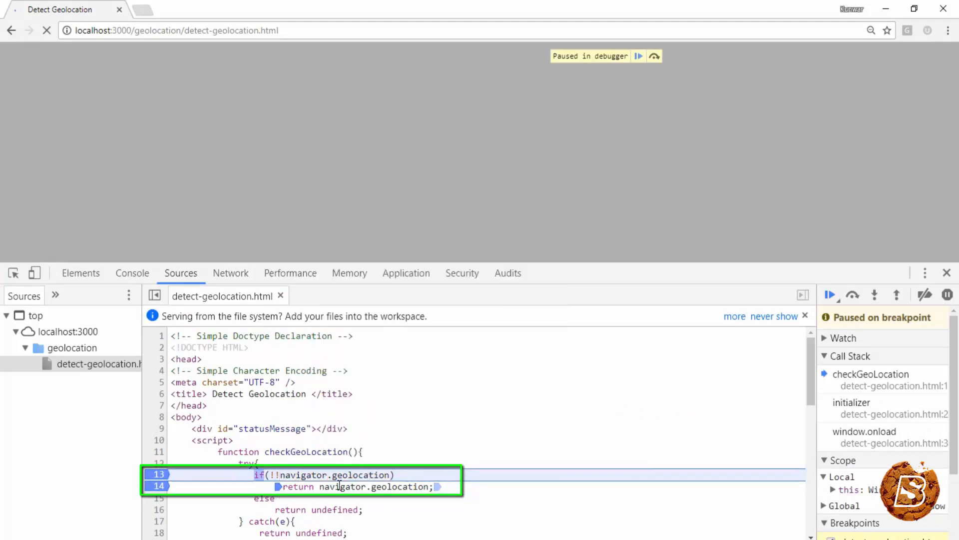
mouse_move(343, 485)
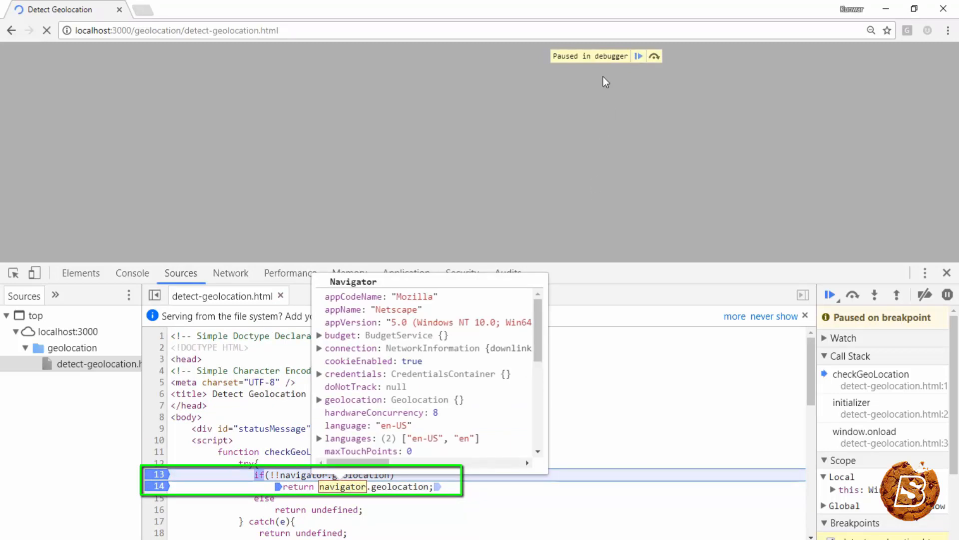
mouse_move(391, 486)
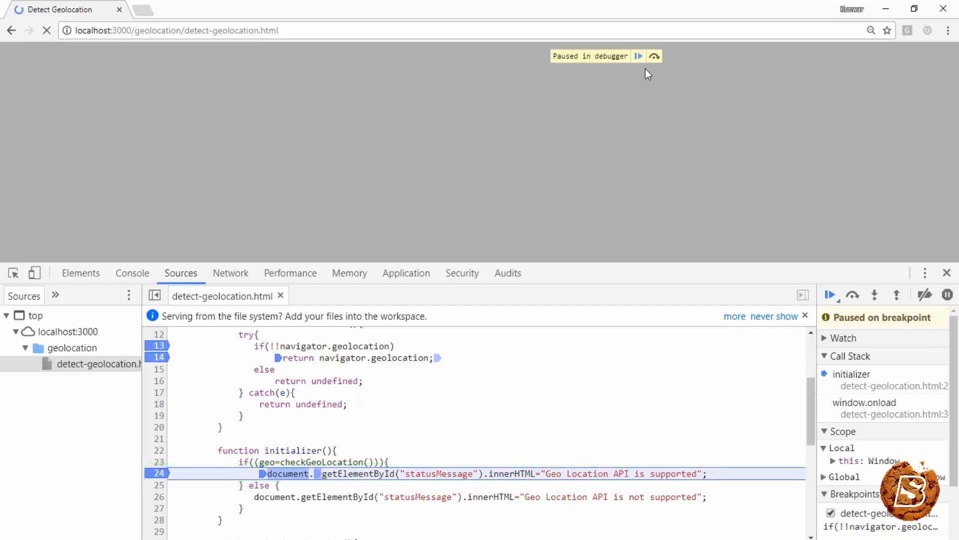
left_click(830, 295)
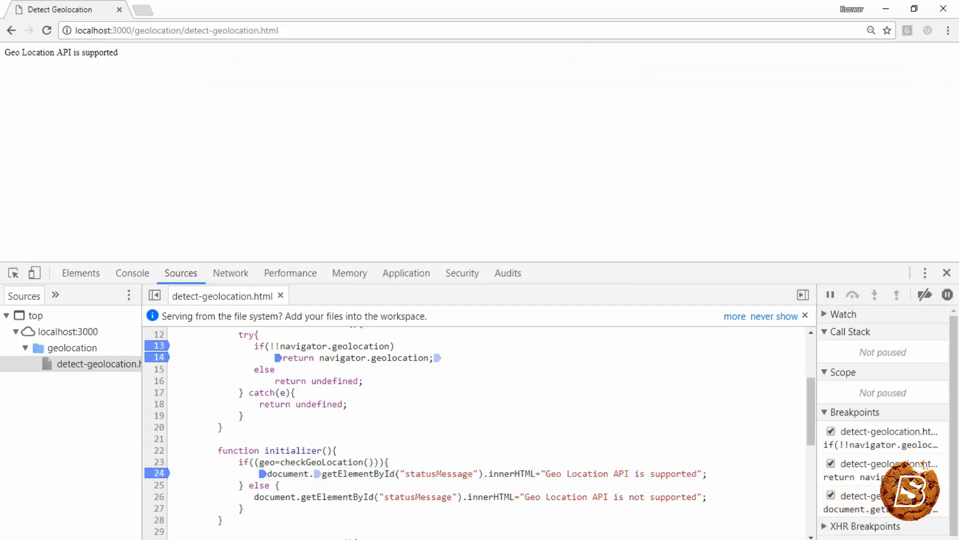